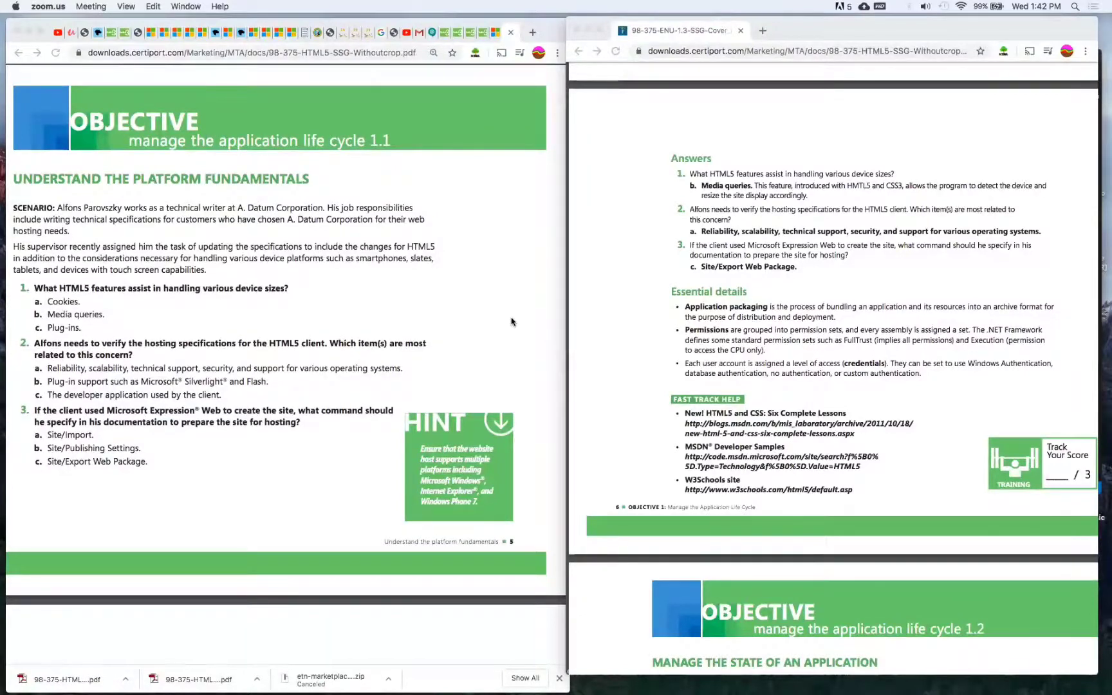
pyautogui.scroll(-3)
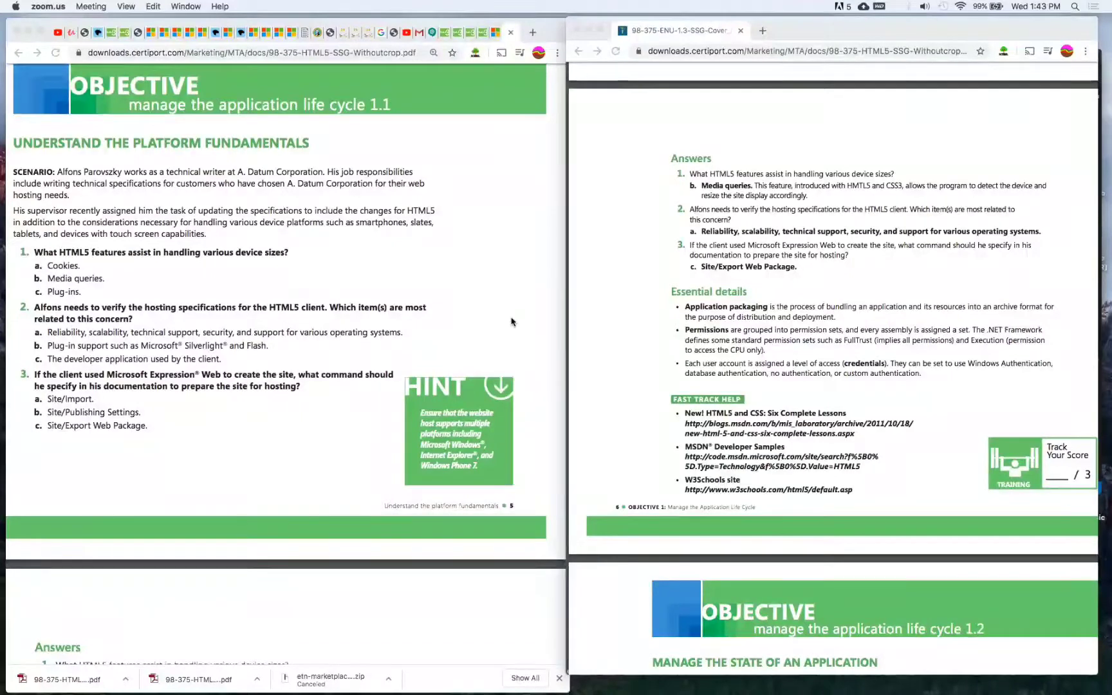
pyautogui.scroll(-3)
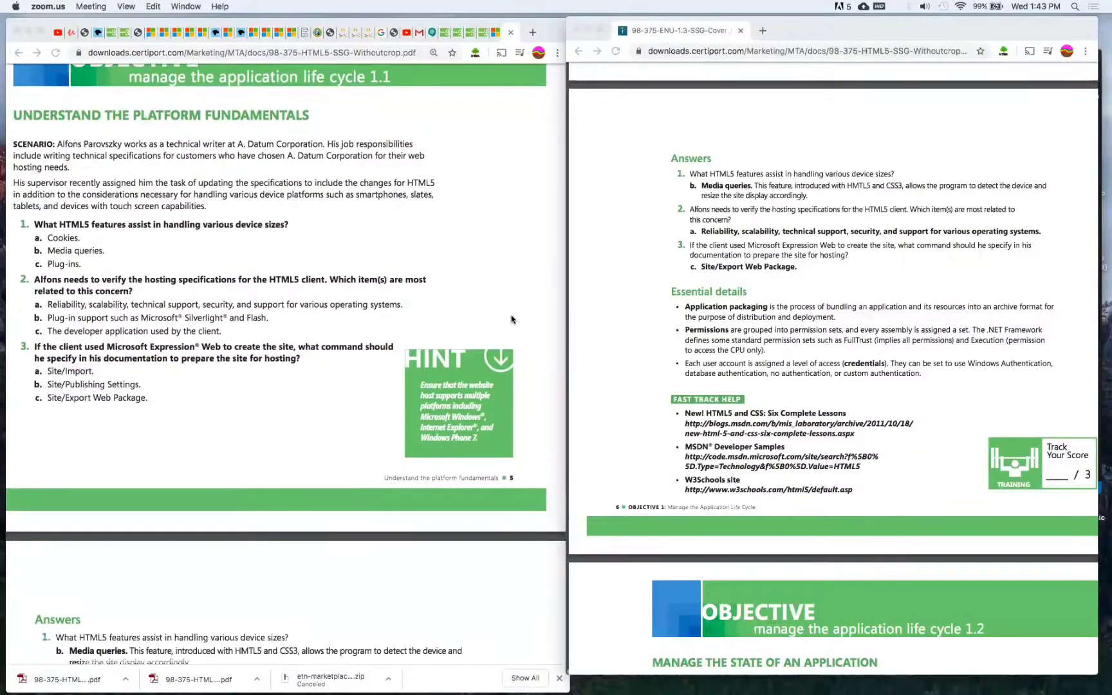
pyautogui.scroll(3)
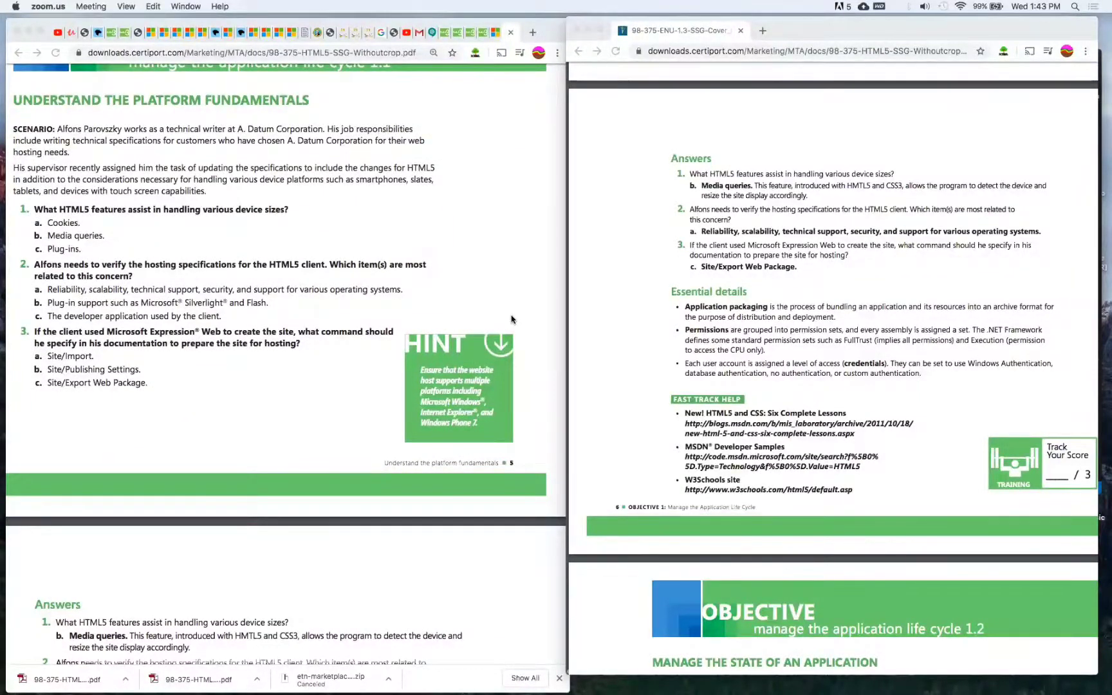
pyautogui.scroll(3)
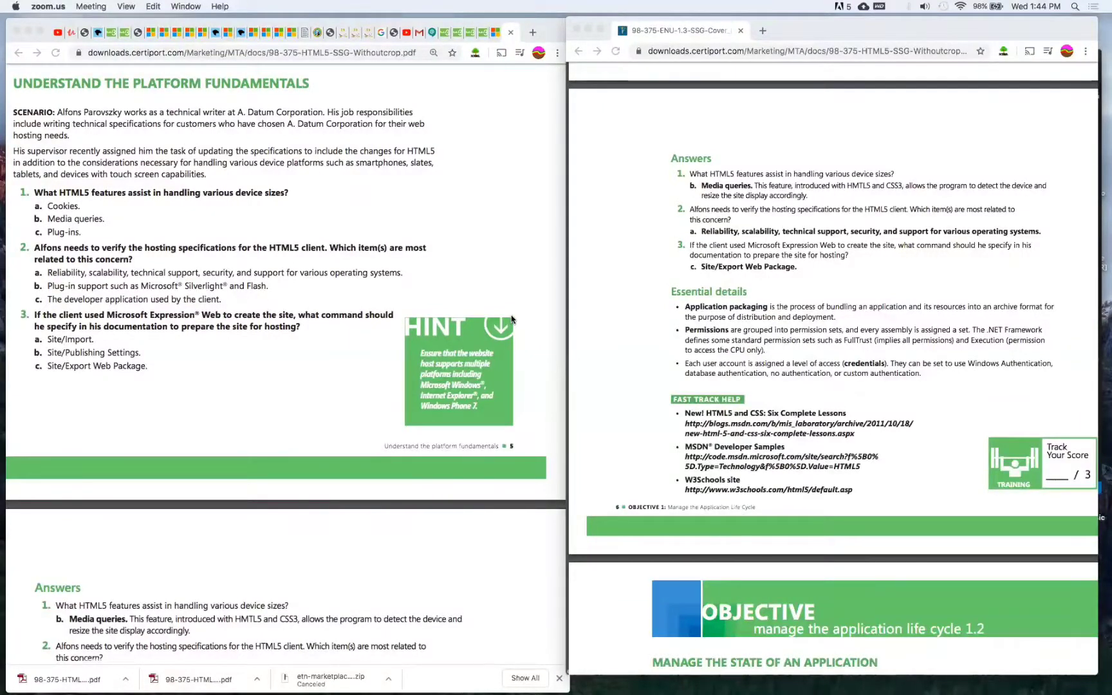
pyautogui.moveTo(645, 362)
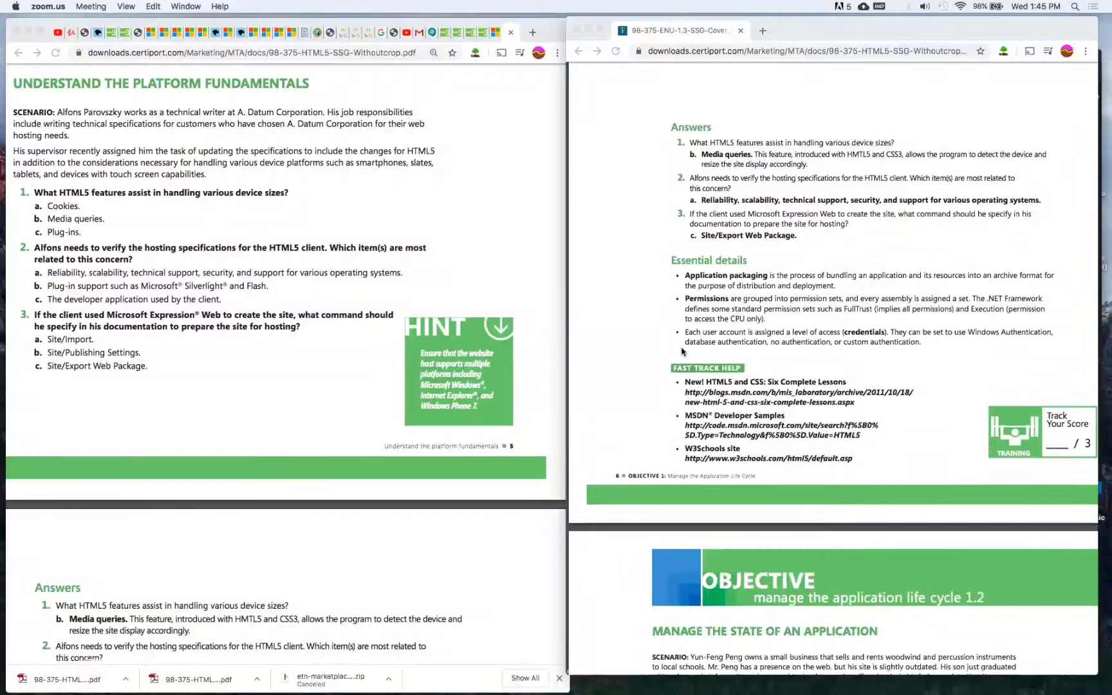
pyautogui.scroll(3)
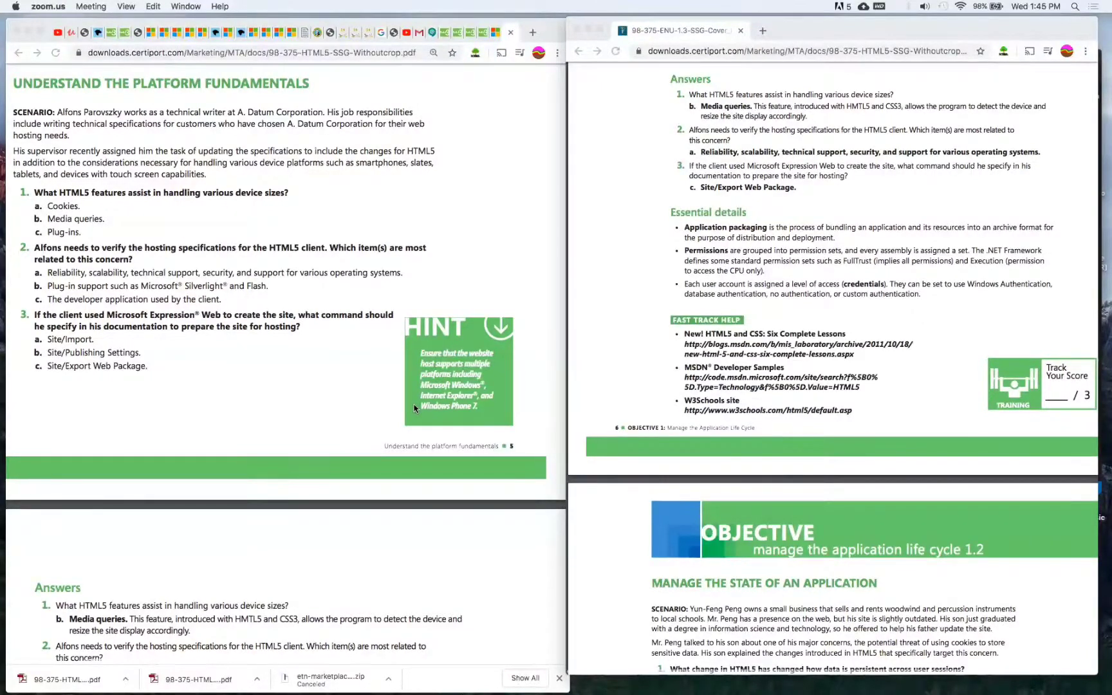
pyautogui.moveTo(277, 387)
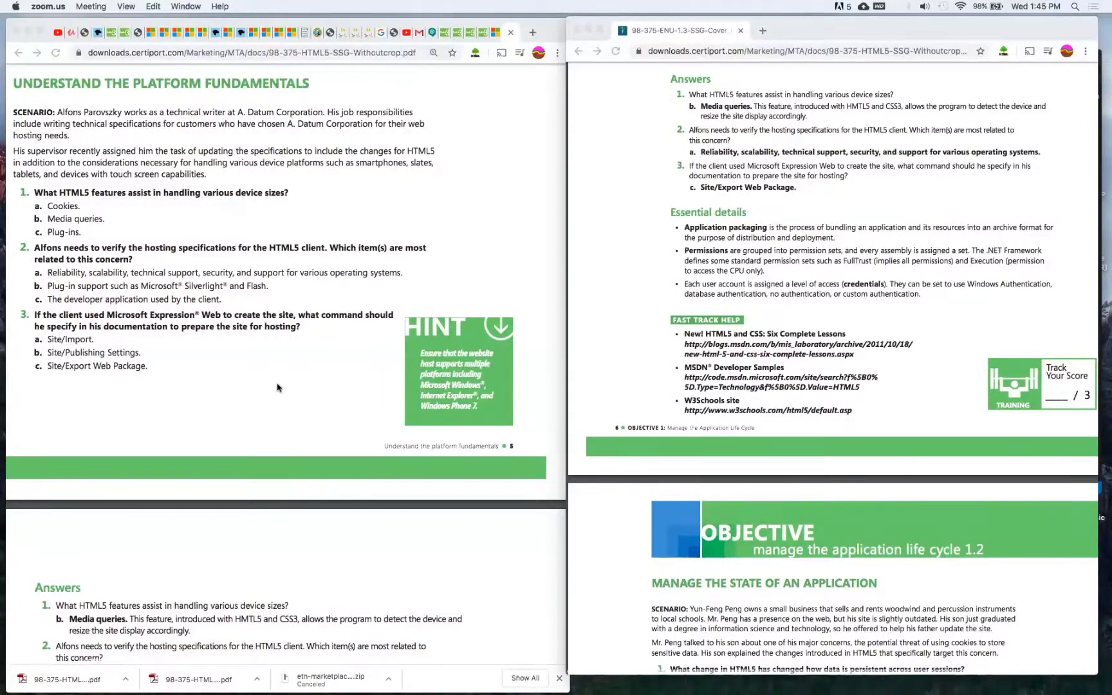
pyautogui.scroll(-3)
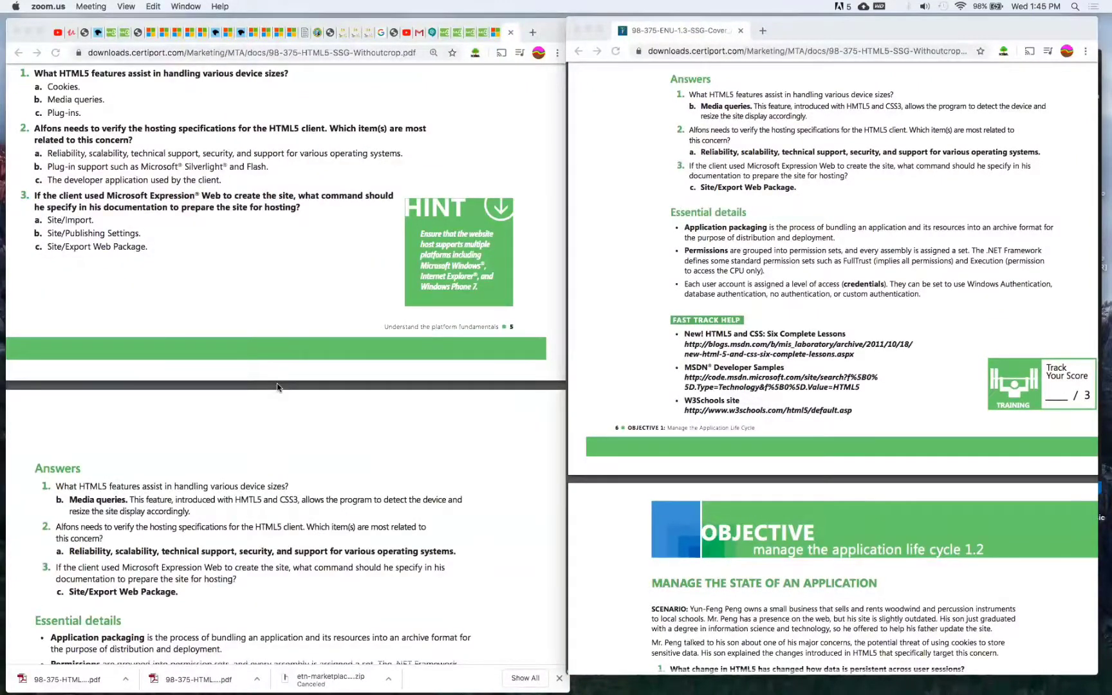
pyautogui.scroll(-3)
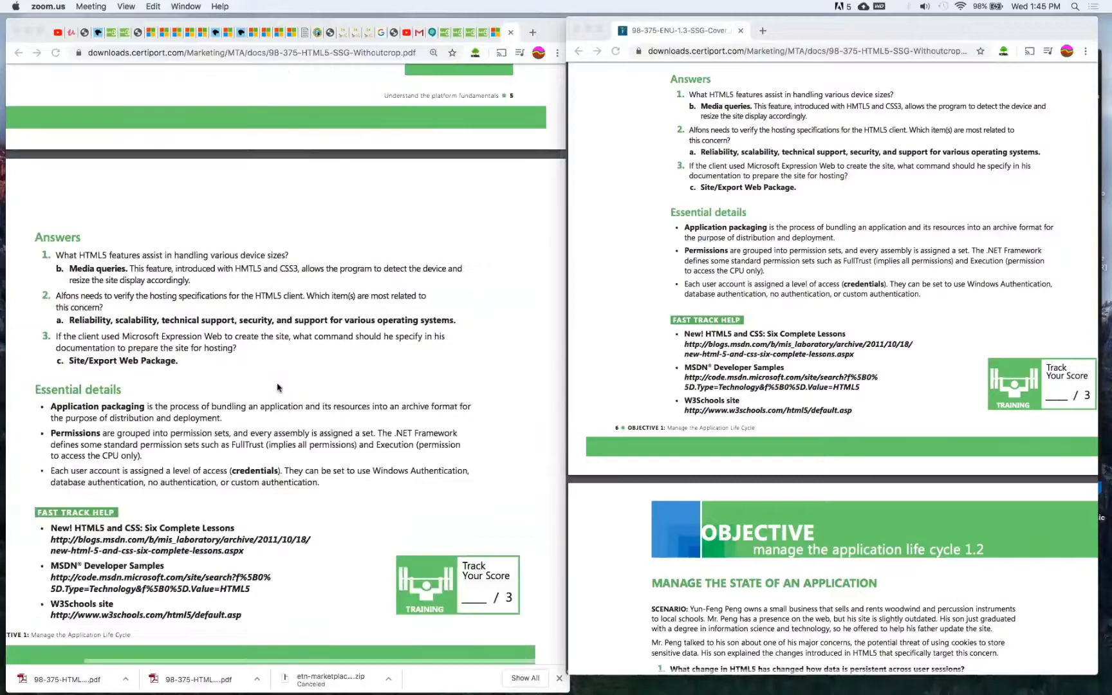
pyautogui.scroll(-3)
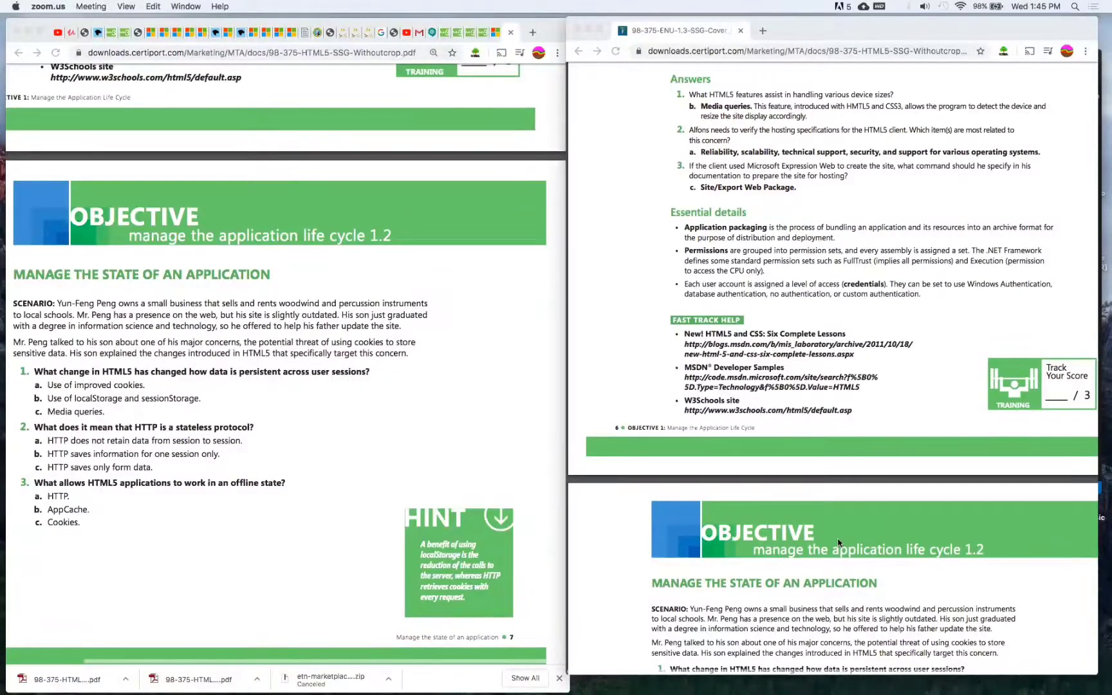
pyautogui.scroll(-3)
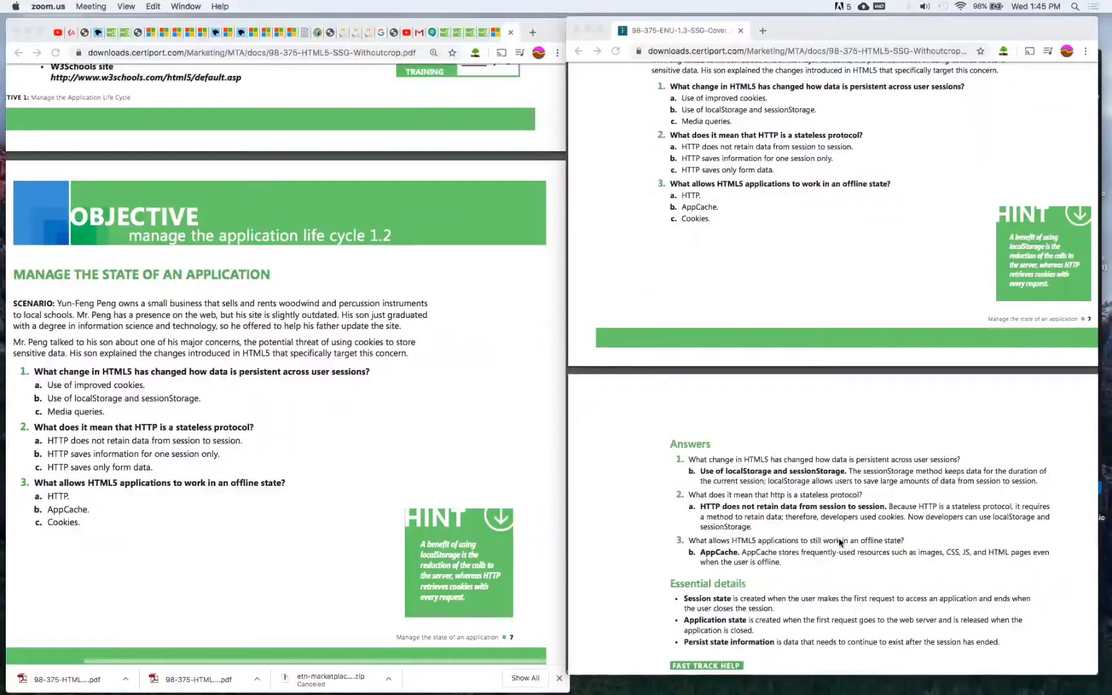
pyautogui.scroll(-3)
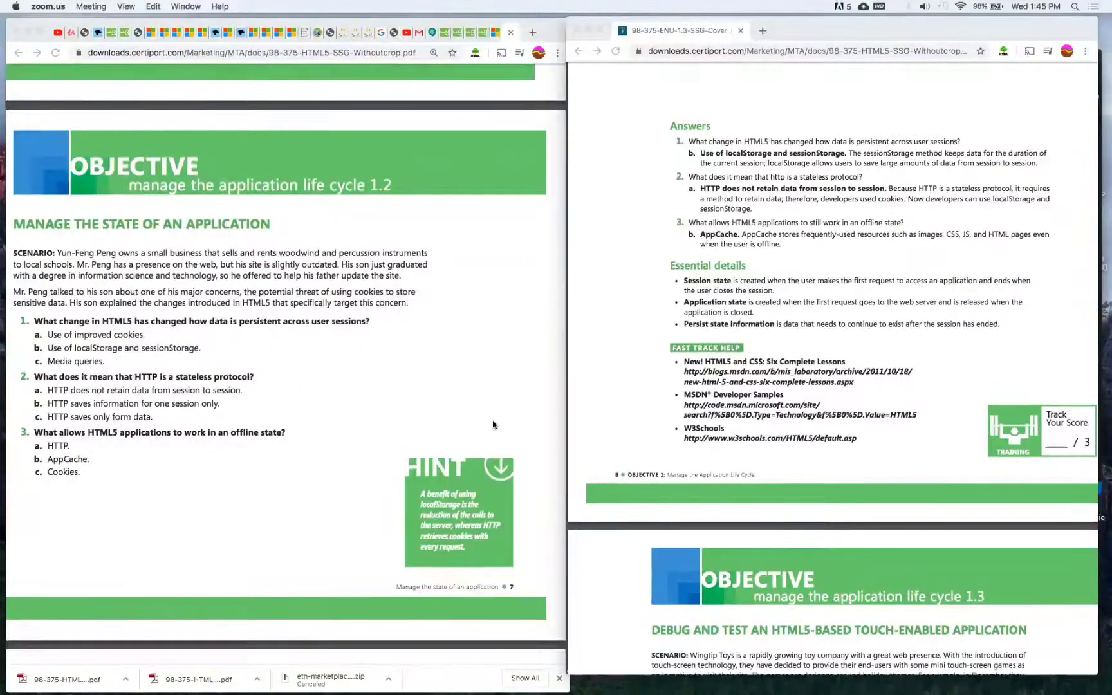
pyautogui.scroll(3)
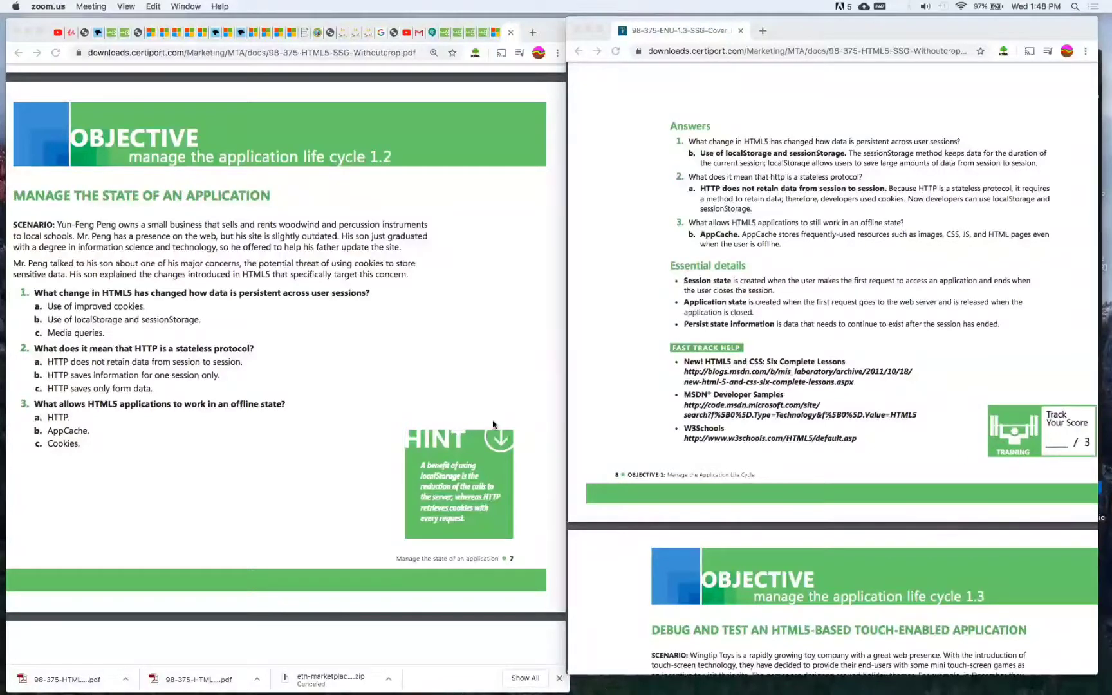
pyautogui.moveTo(377, 415)
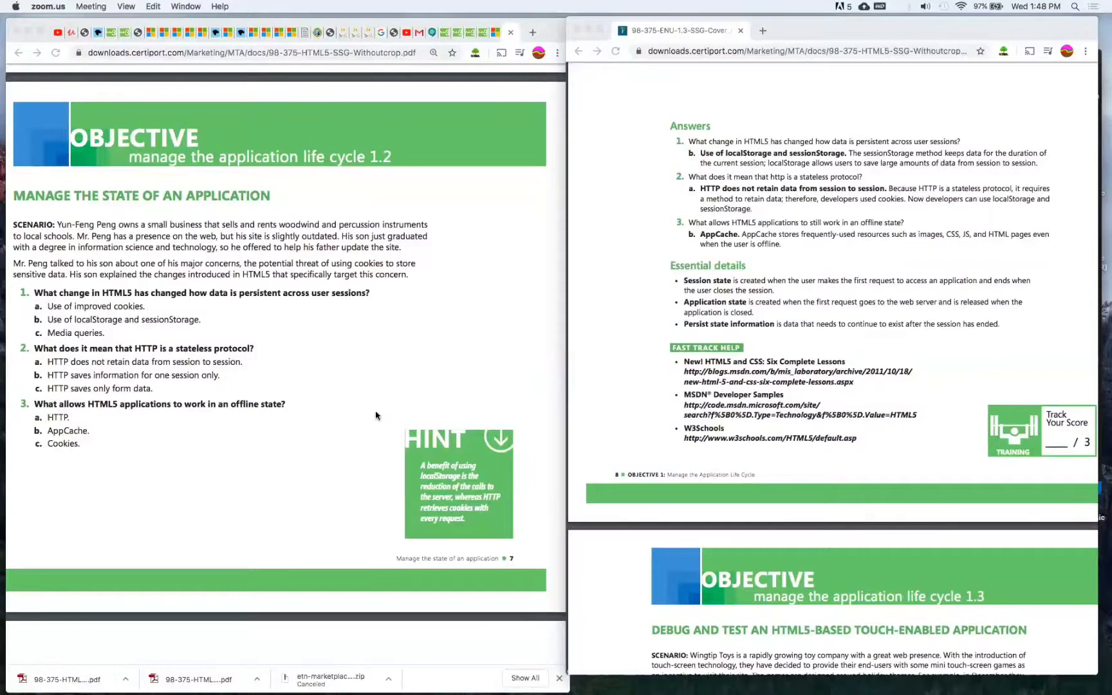
pyautogui.scroll(-3)
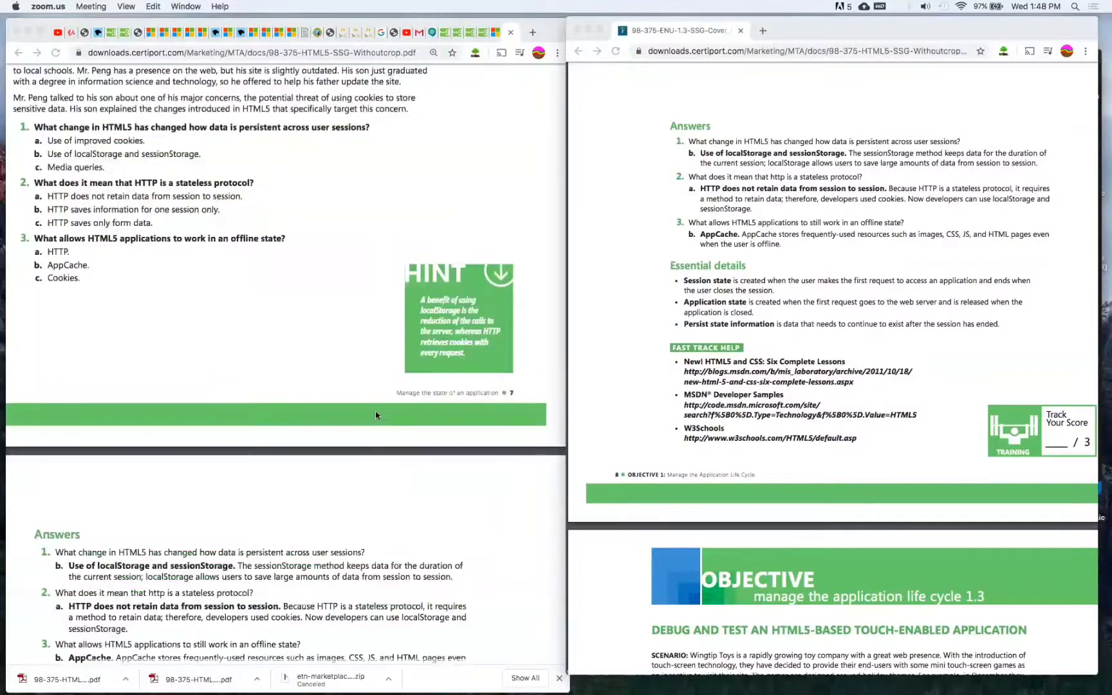
pyautogui.scroll(-3)
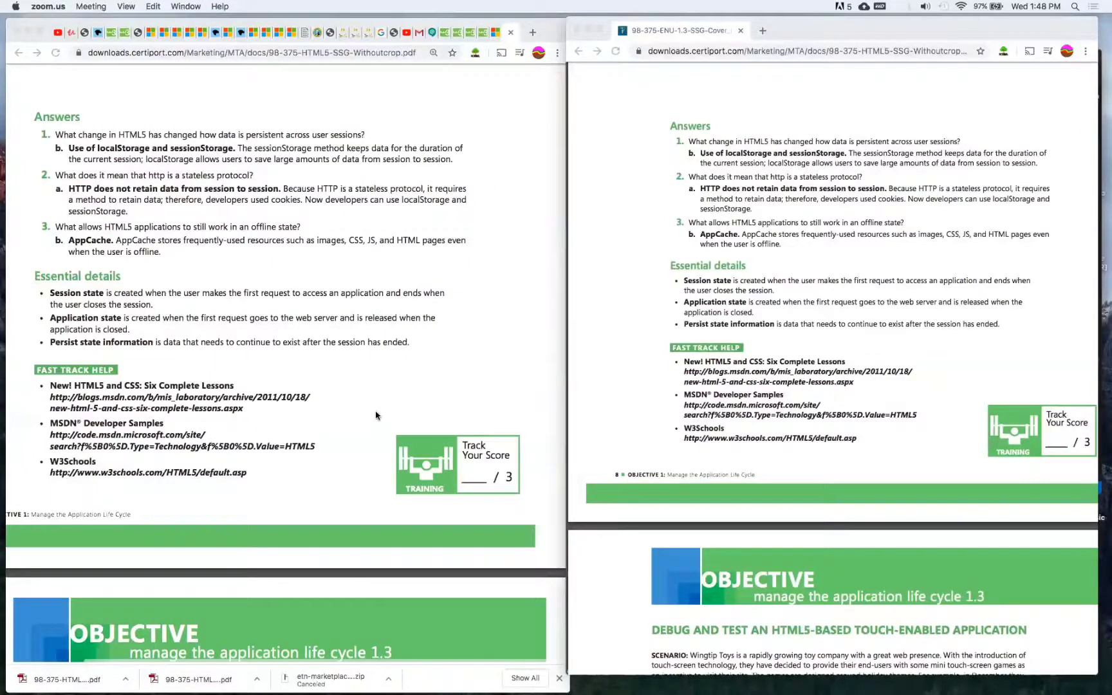
pyautogui.scroll(-3)
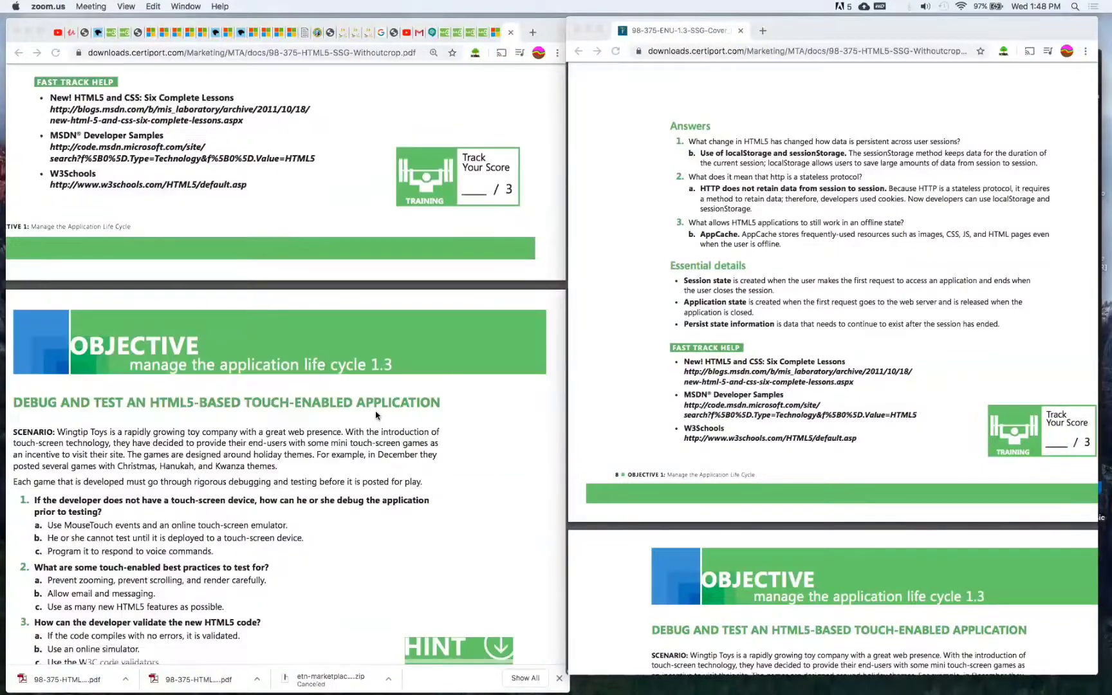
pyautogui.scroll(-3)
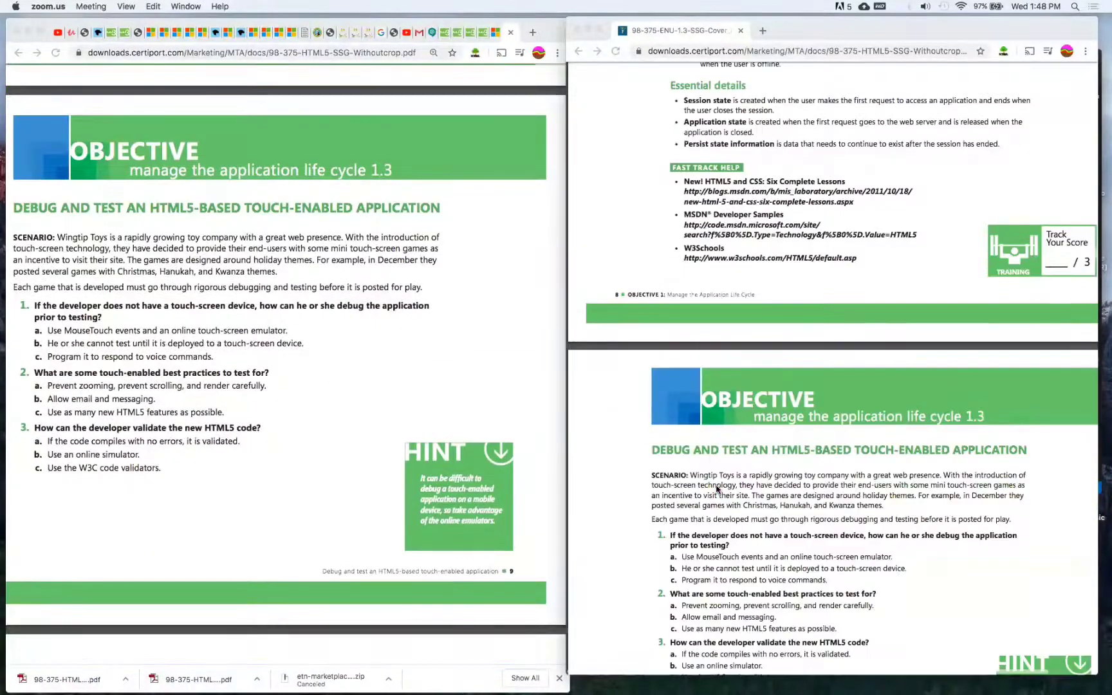
pyautogui.scroll(-3)
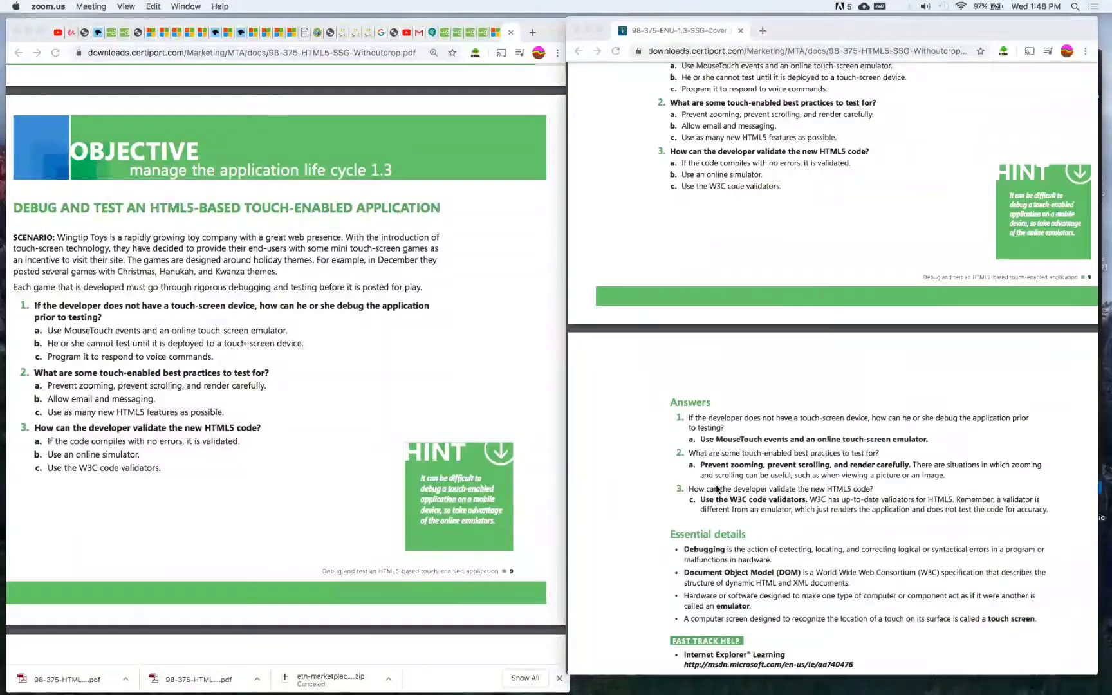
pyautogui.scroll(-3)
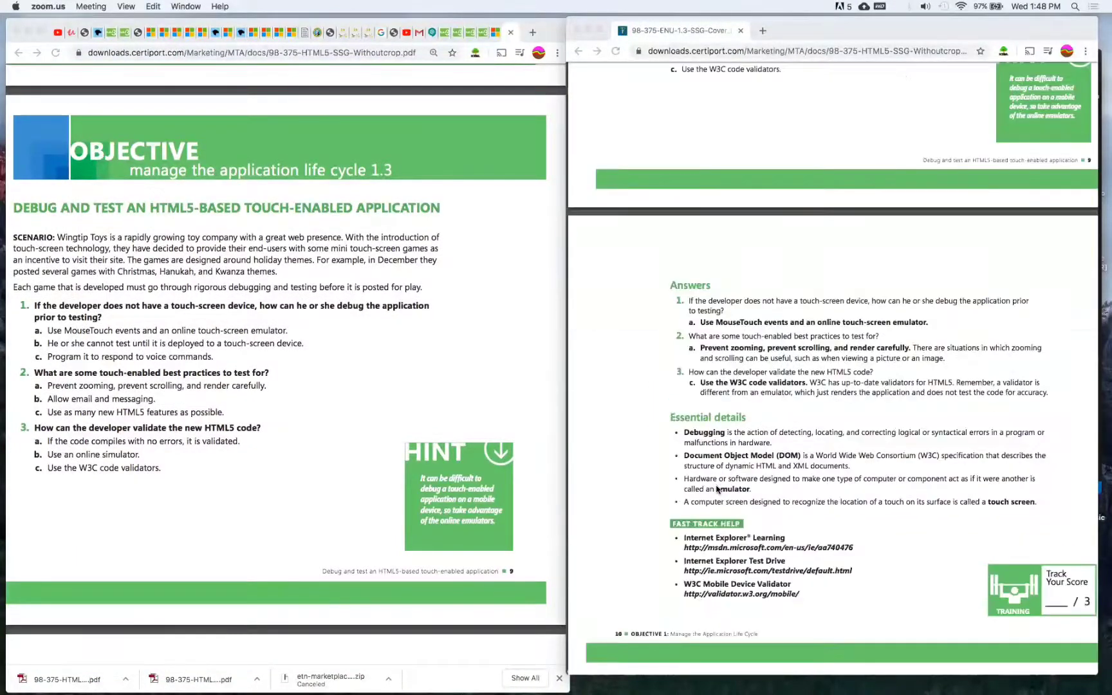
pyautogui.scroll(-3)
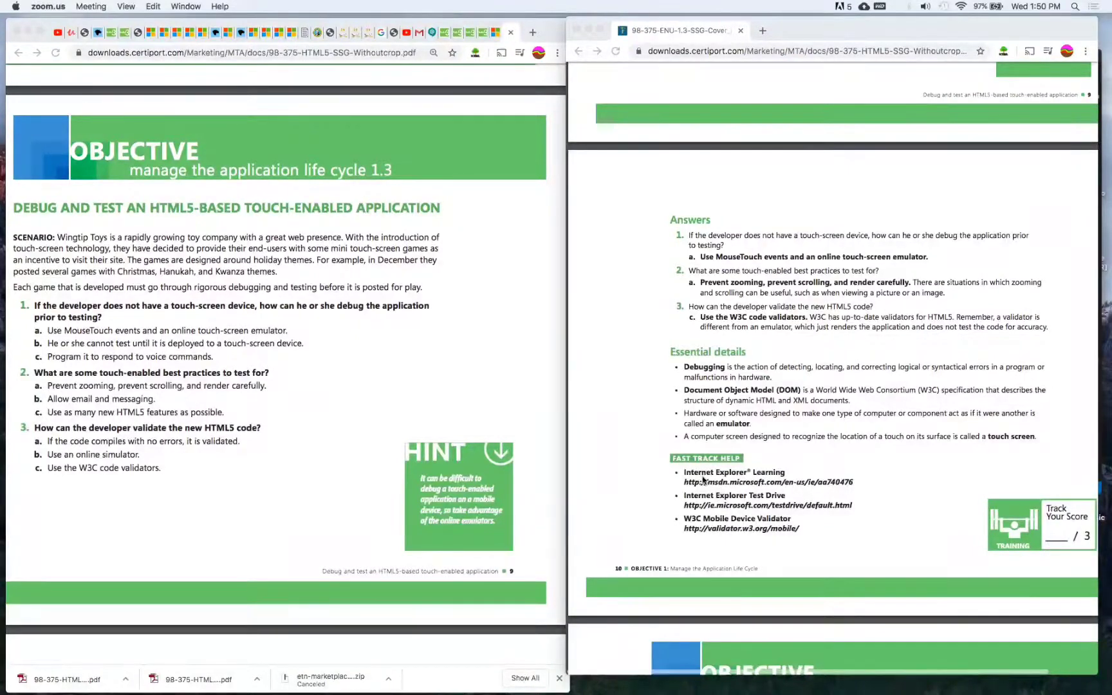
pyautogui.moveTo(447, 431)
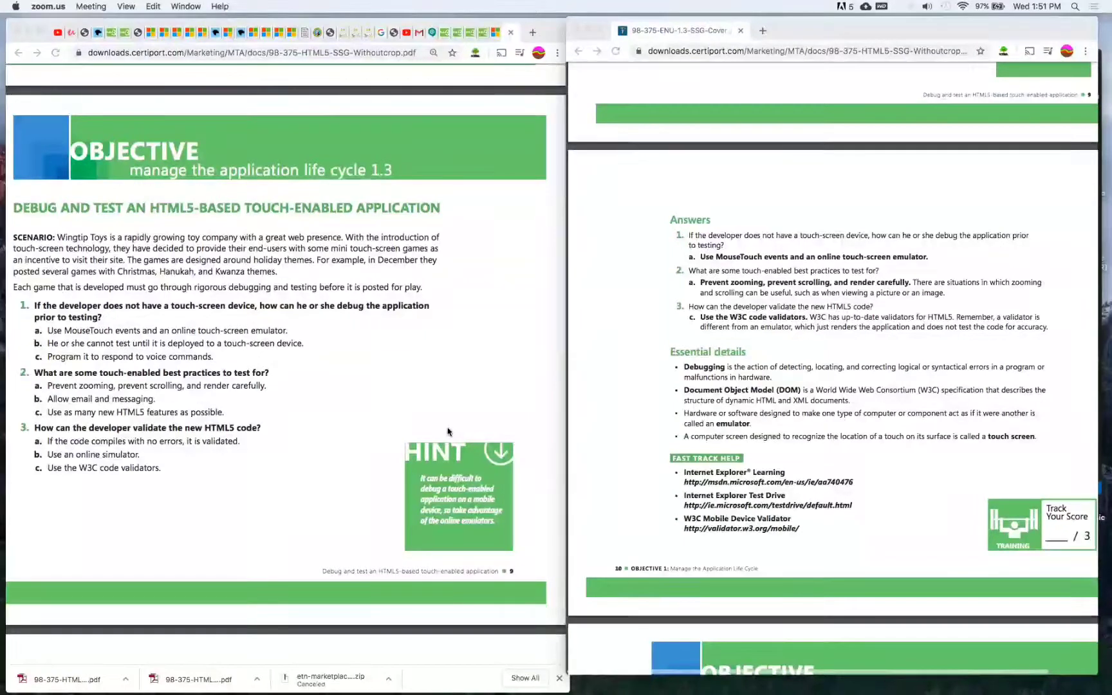
pyautogui.scroll(-3)
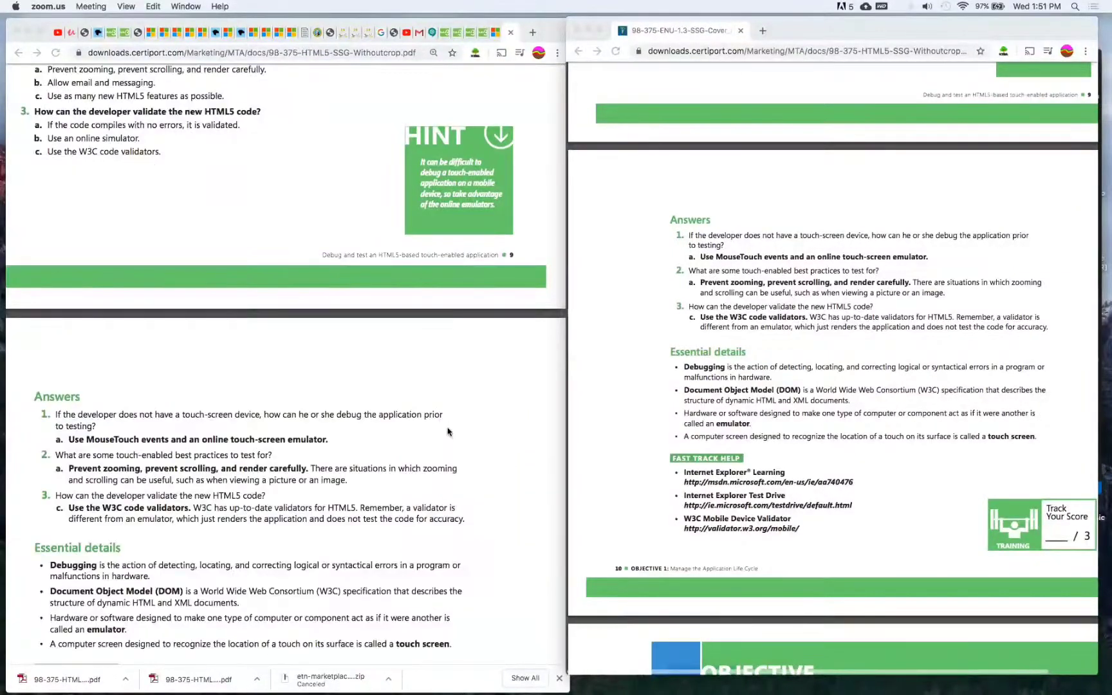
pyautogui.scroll(-3)
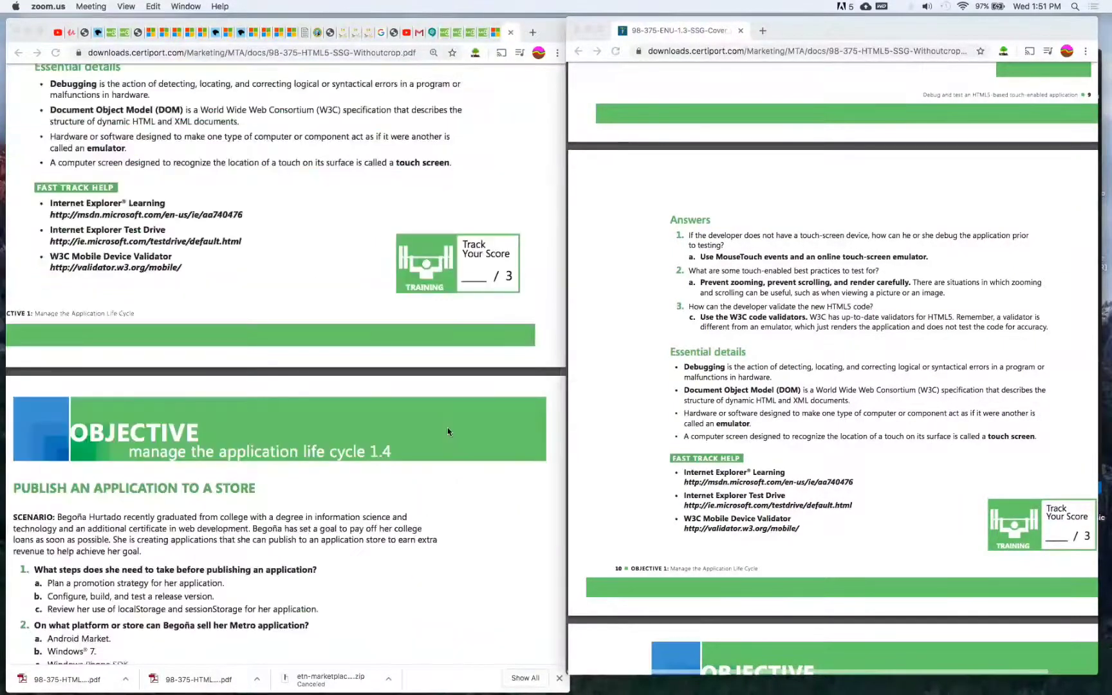
pyautogui.scroll(-3)
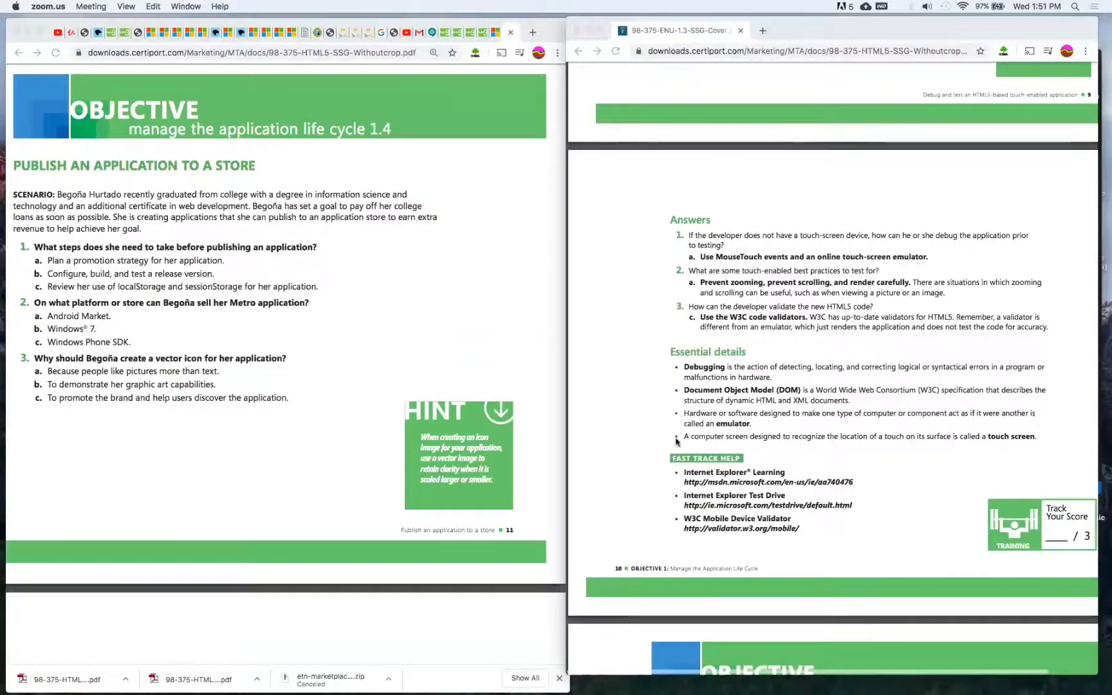
pyautogui.moveTo(790, 467)
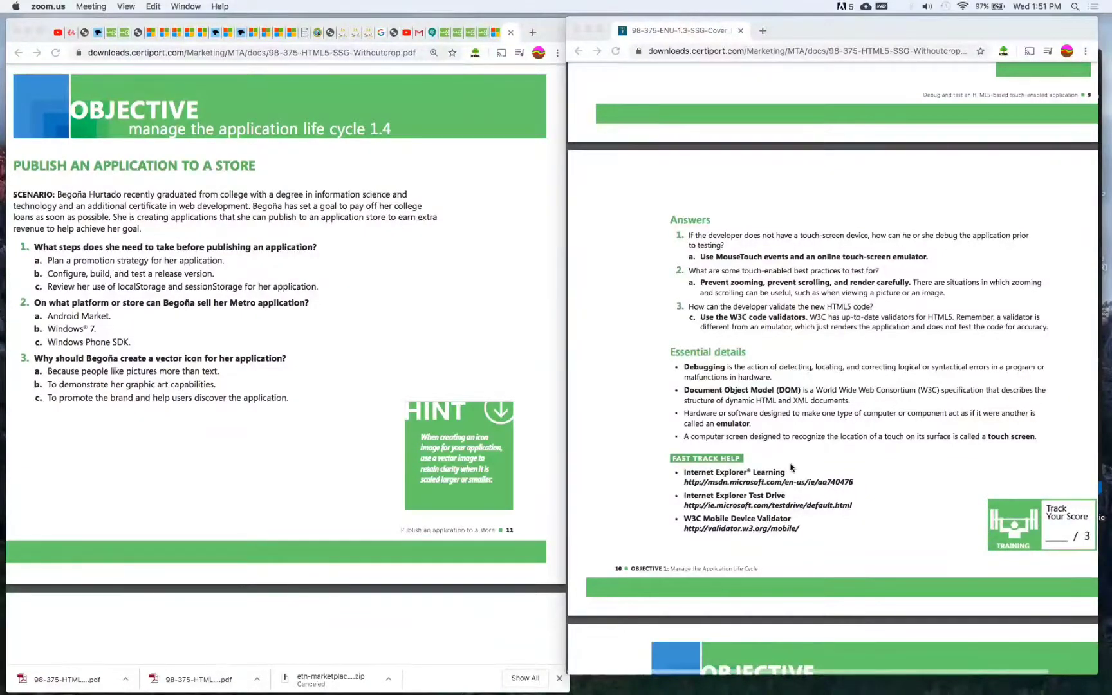
pyautogui.scroll(-3)
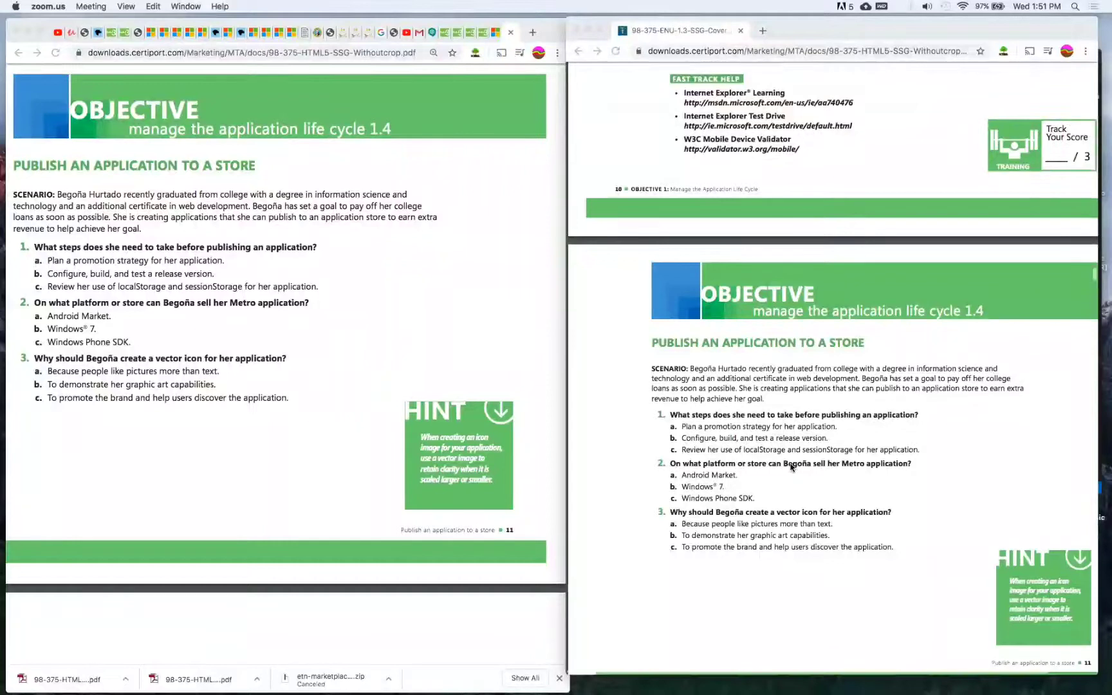
pyautogui.scroll(-3)
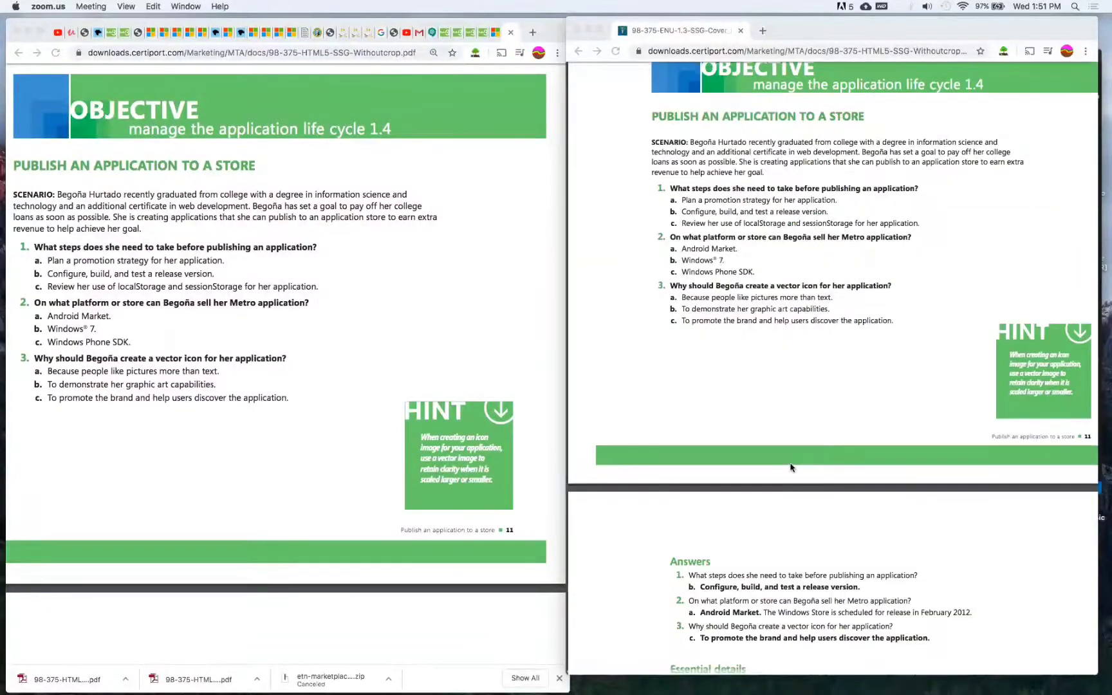
pyautogui.scroll(-3)
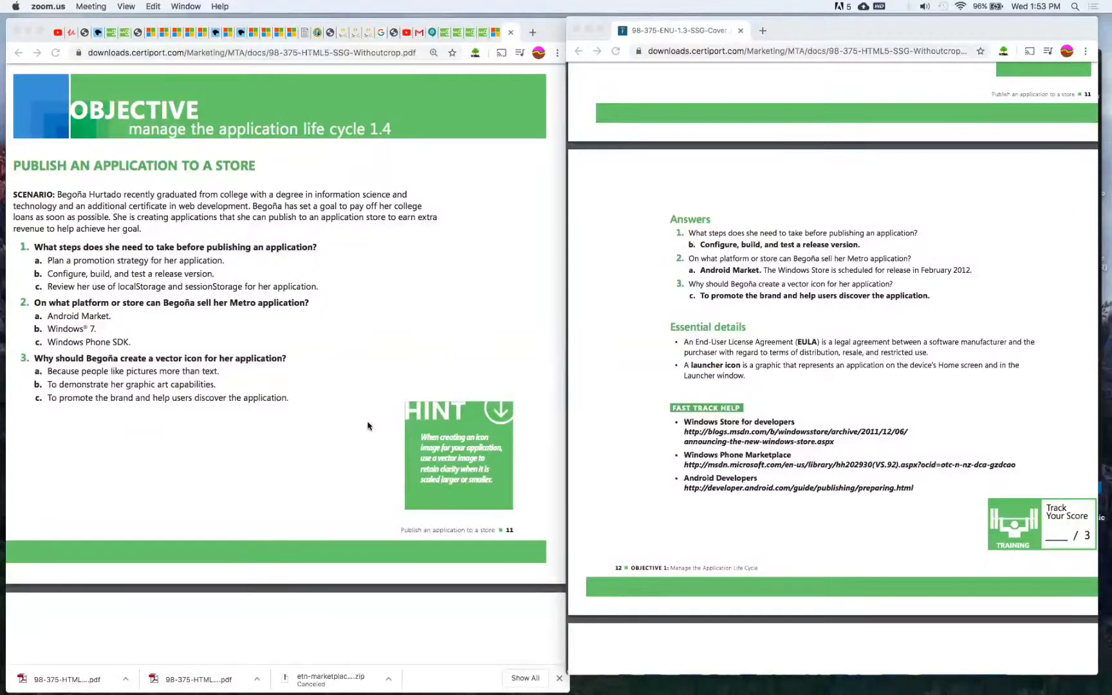
pyautogui.scroll(-3)
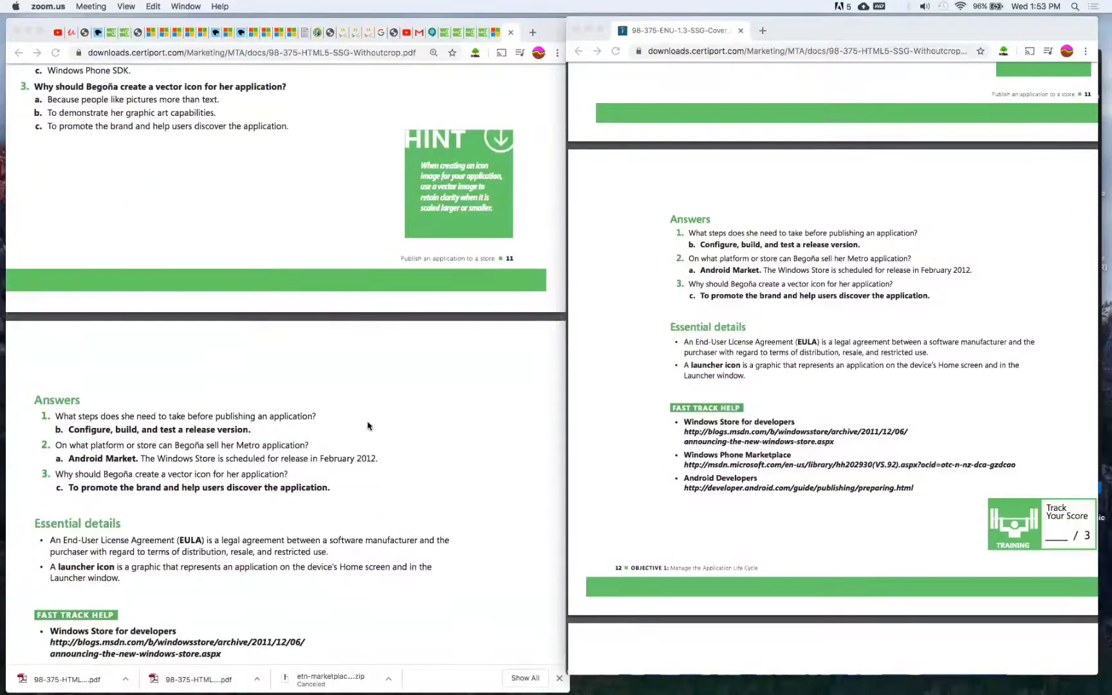